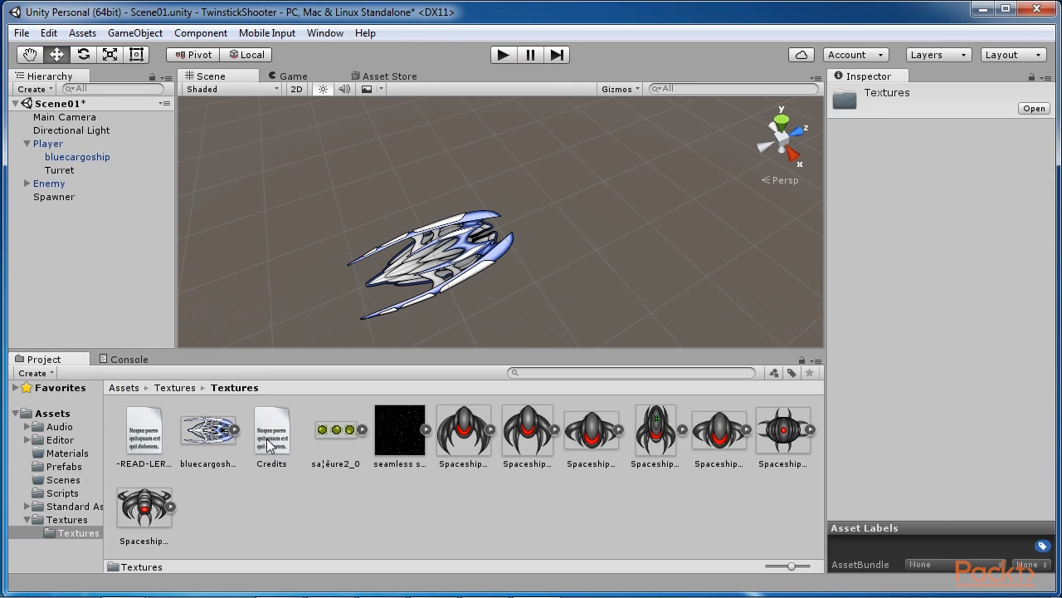
Set the three-green-orb texture's Sprite Mode to Multiple and apply the import setting
left_click(334, 430)
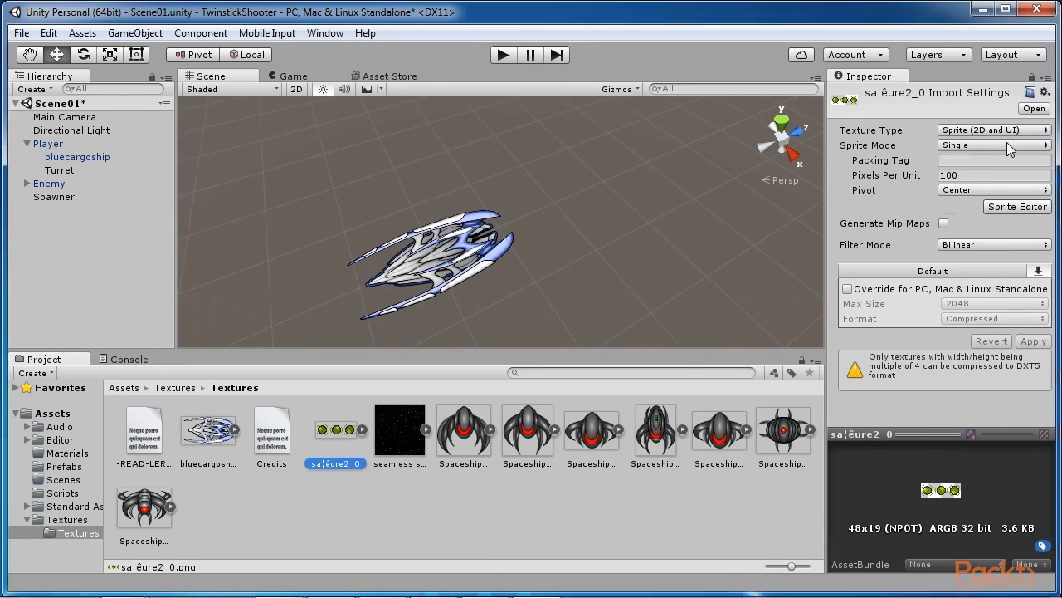
left_click(993, 145)
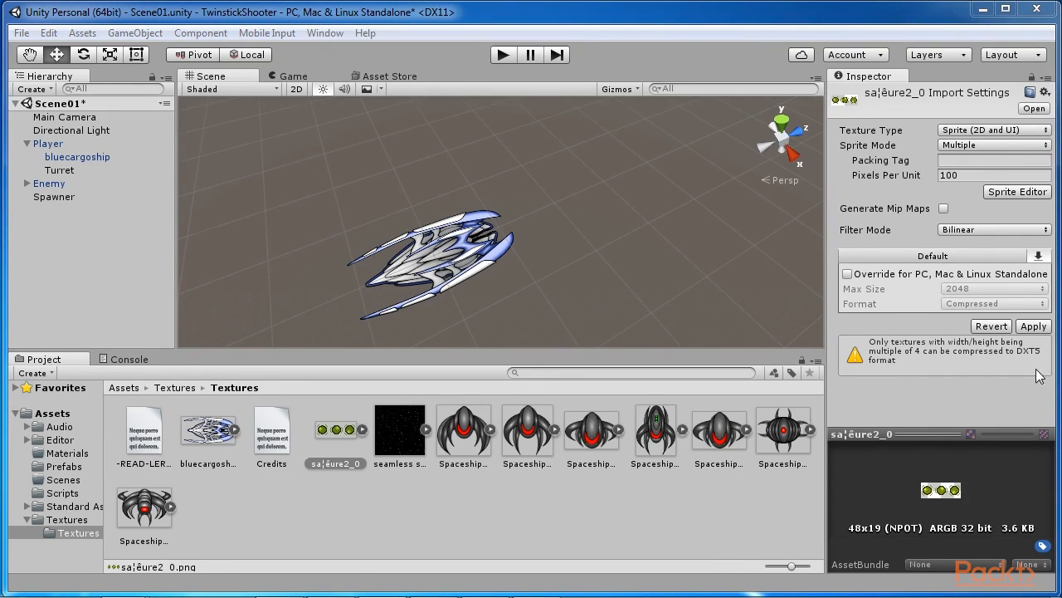
left_click(1033, 325)
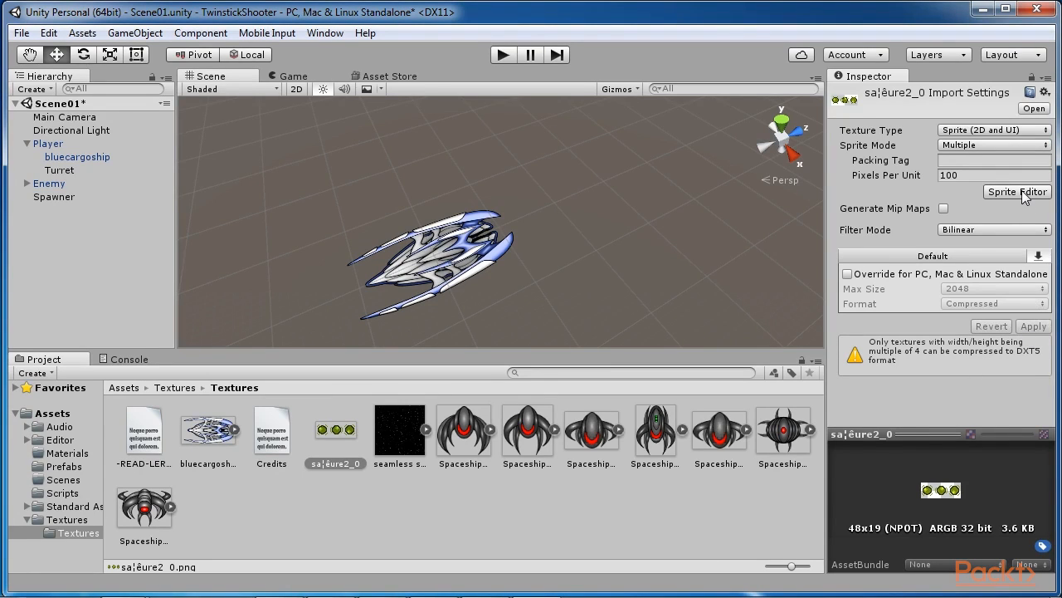
Slice the orb texture into three sprites in the Sprite Editor and apply
left_click(1016, 192)
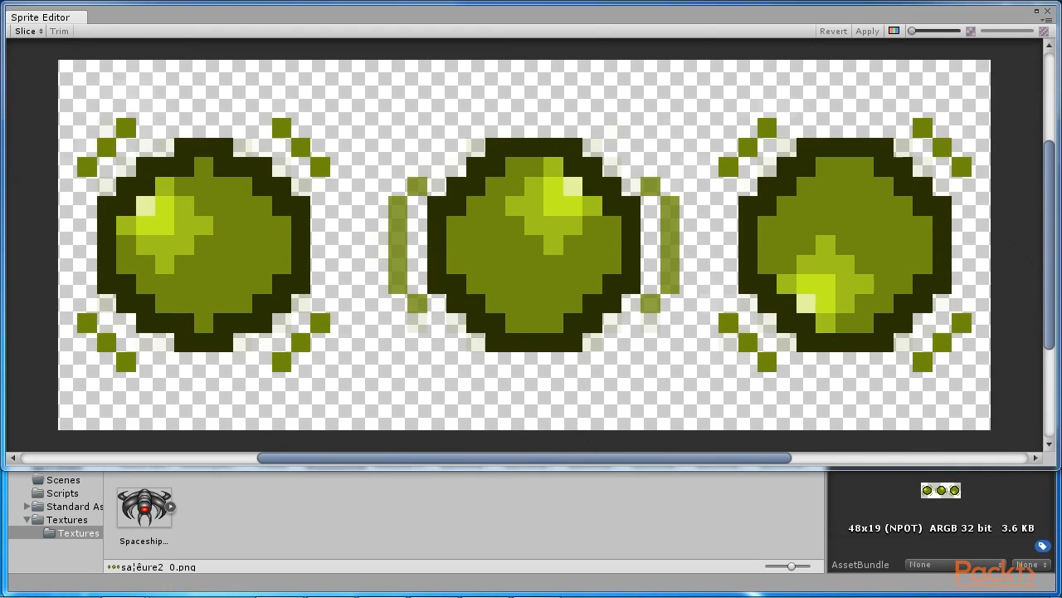
mouse_move(615, 341)
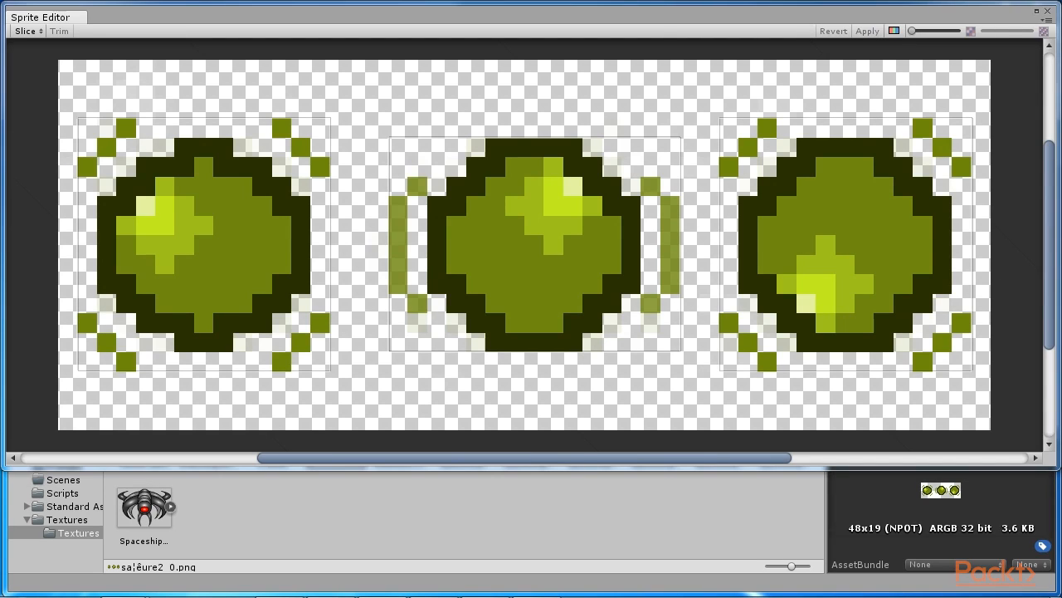
mouse_move(370, 390)
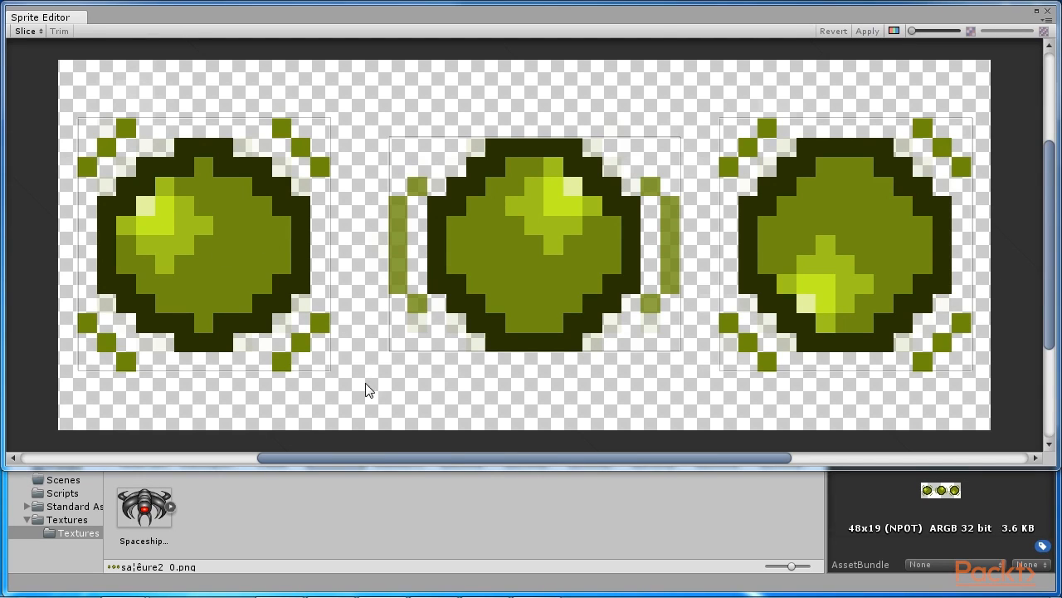
left_click(534, 245)
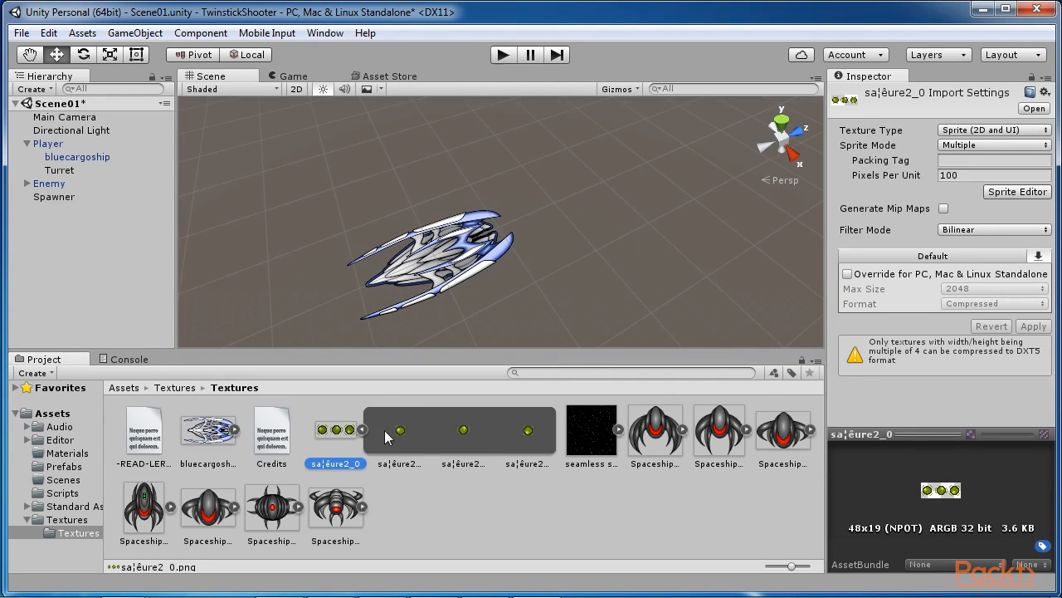
mouse_move(361, 433)
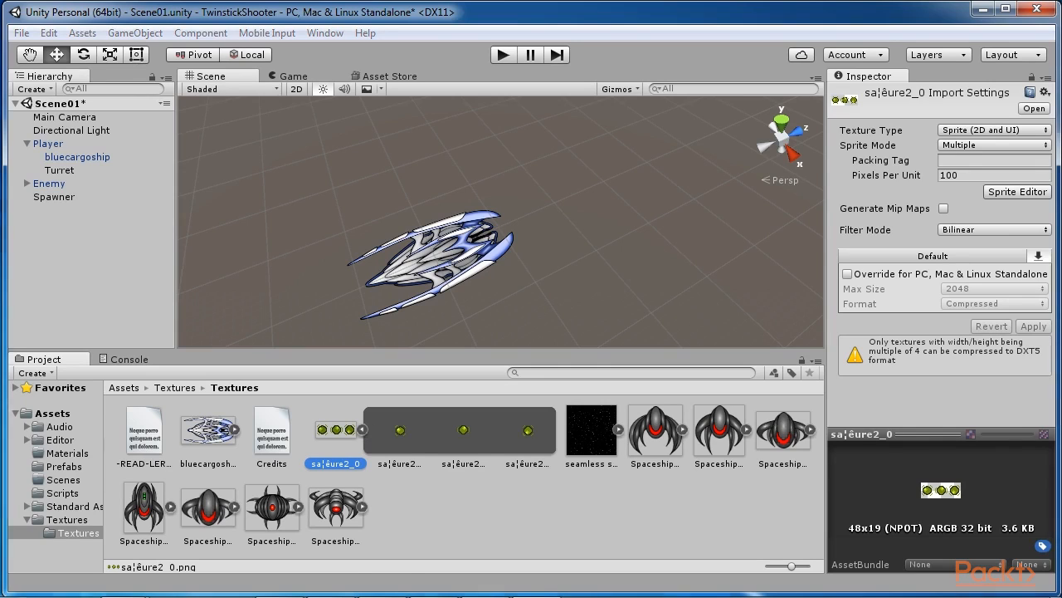
mouse_move(399, 437)
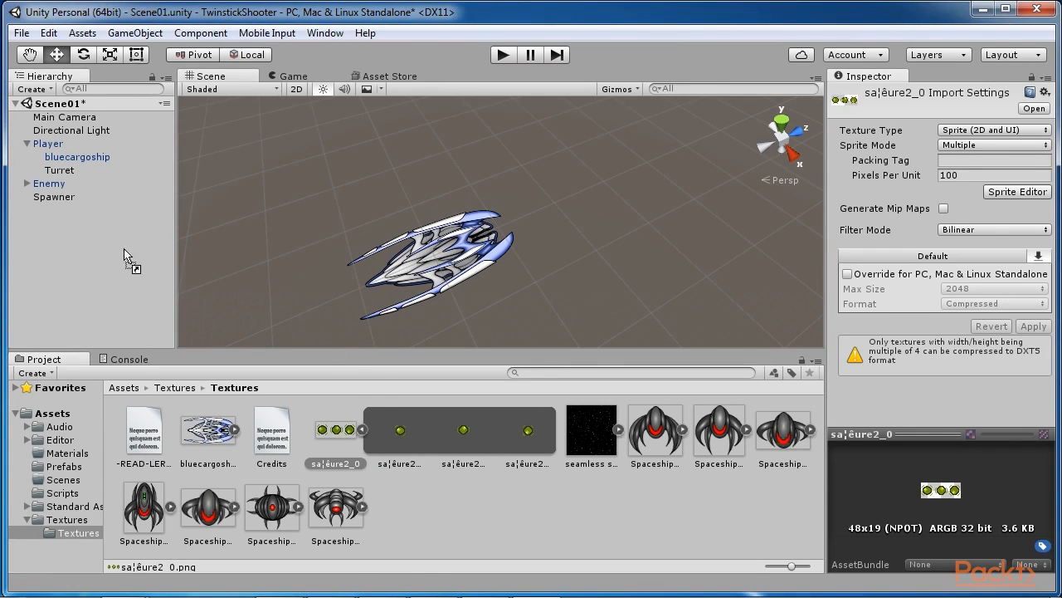
mouse_move(98, 247)
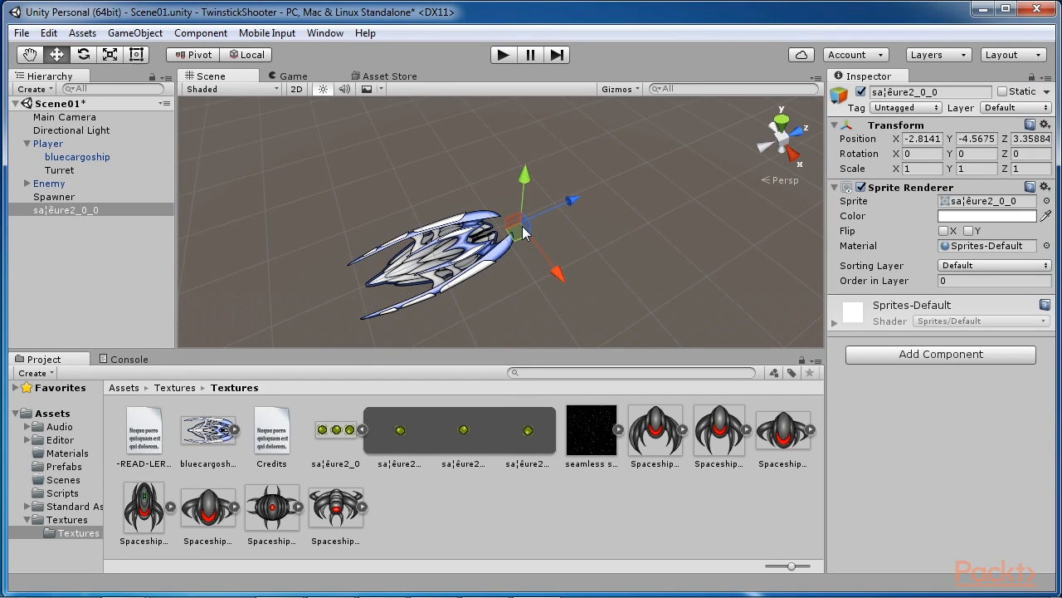
Name the first orb sprite Ammo_Sprite, with Rotation X 90 and Position X 0
type("Ammo_Sprite")
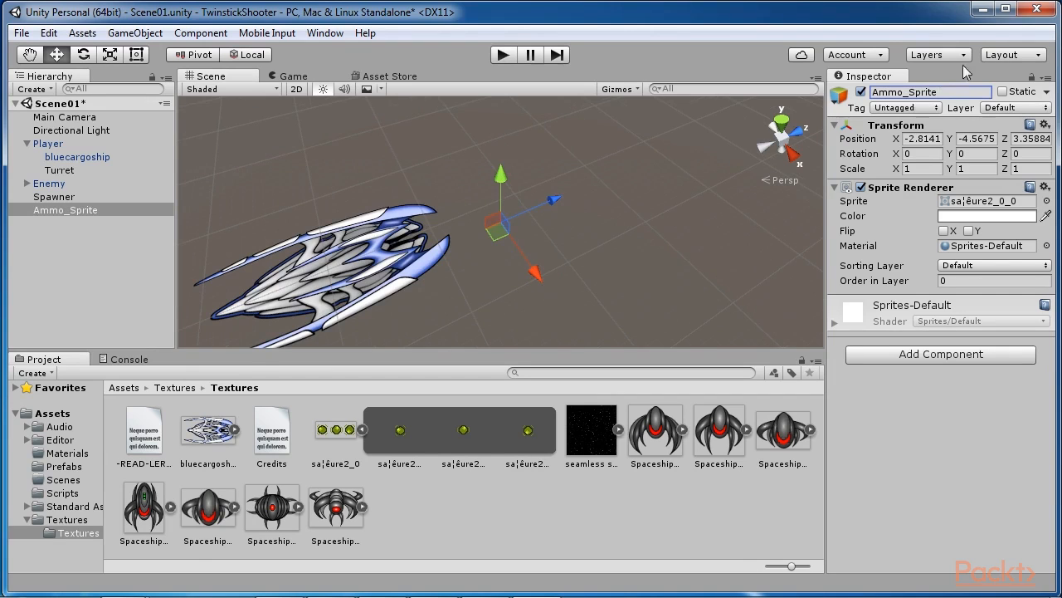
type("90")
left_click(923, 138)
type("0")
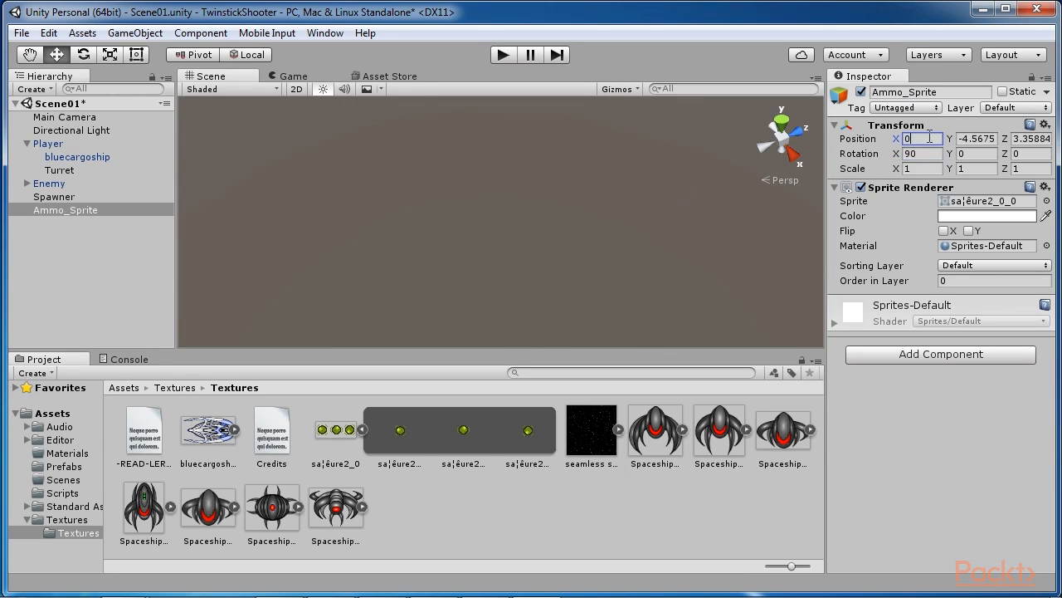
key("Tab")
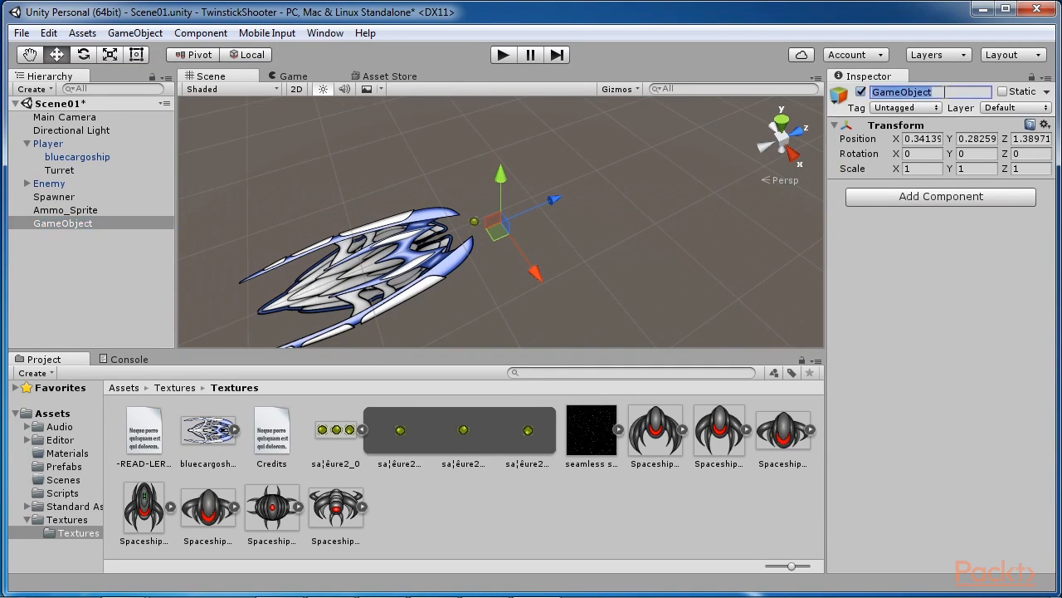
Rename the empty object Ammo, parent Ammo_Sprite to it, and set Z to 0.94
type("Ammo")
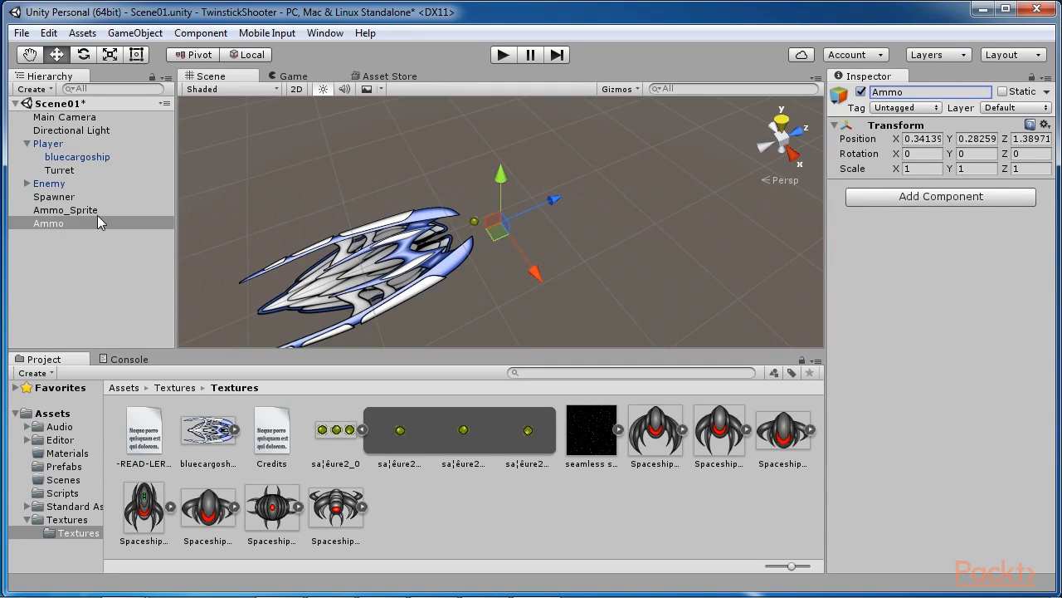
left_click(76, 222)
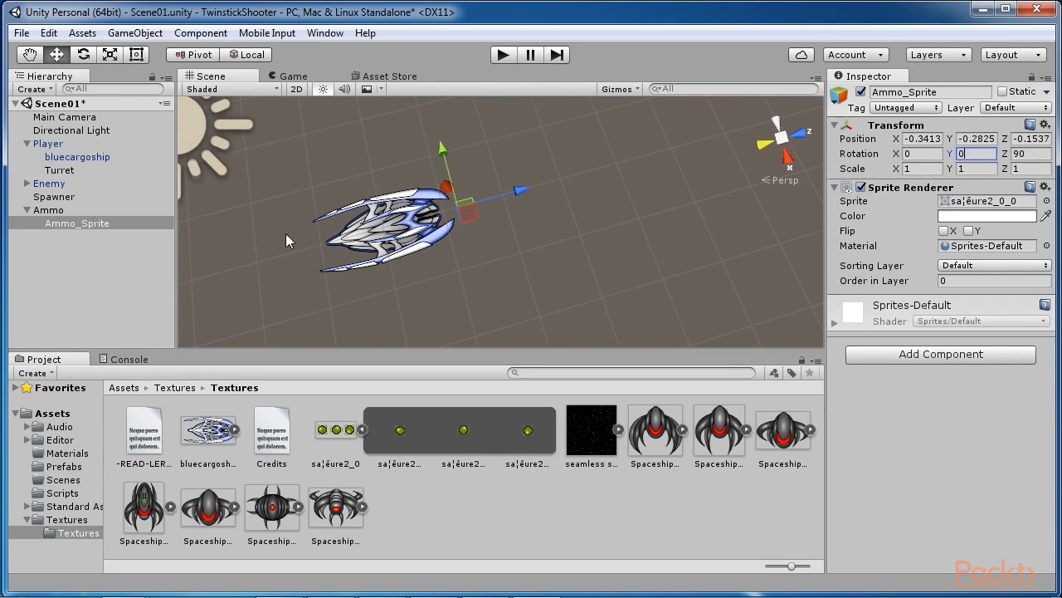
left_click(48, 209)
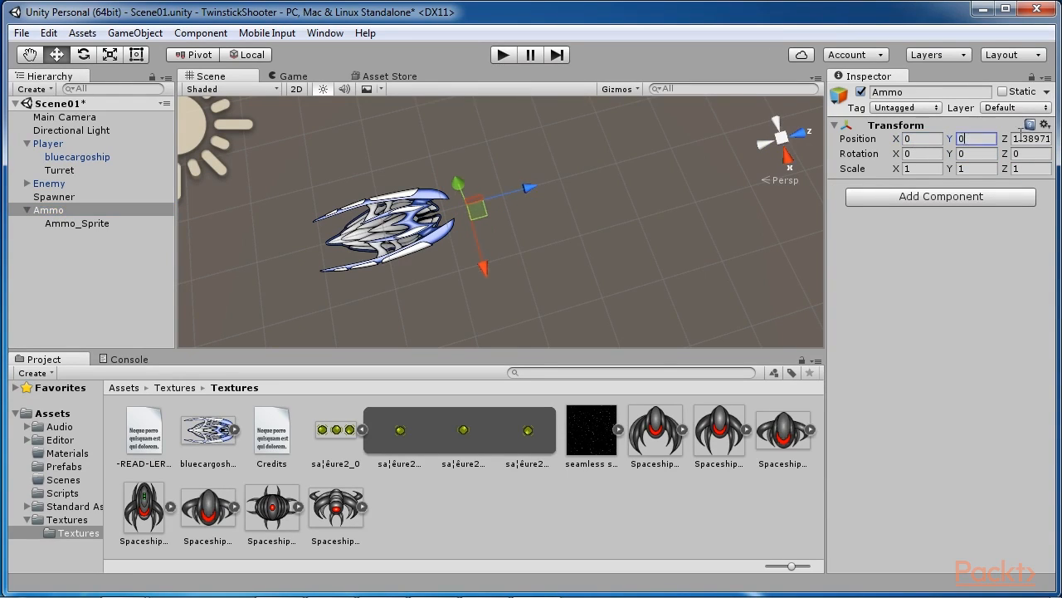
left_click_drag(527, 188, 506, 207)
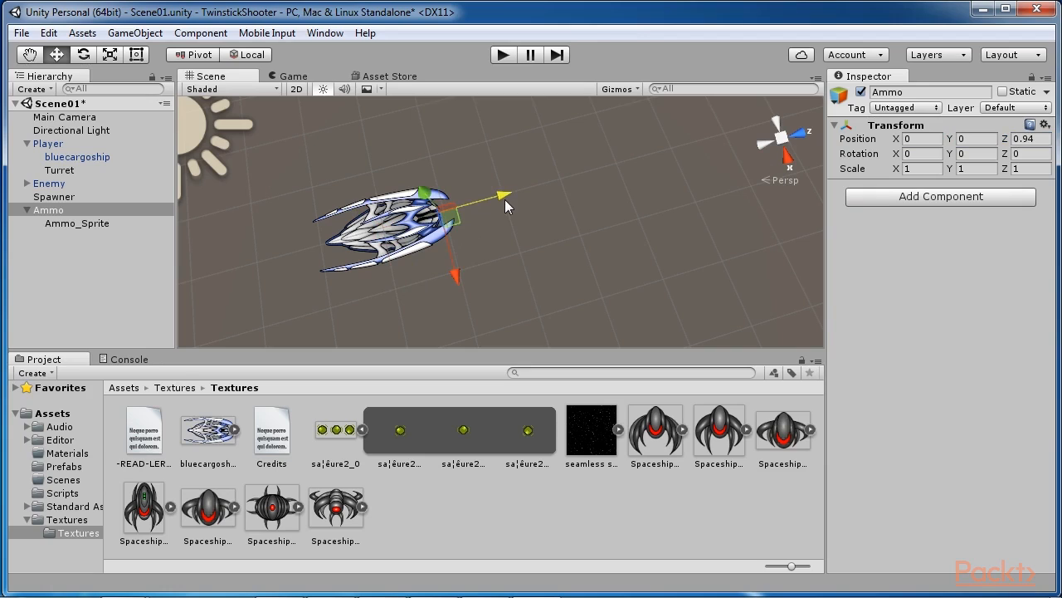
left_click(48, 209)
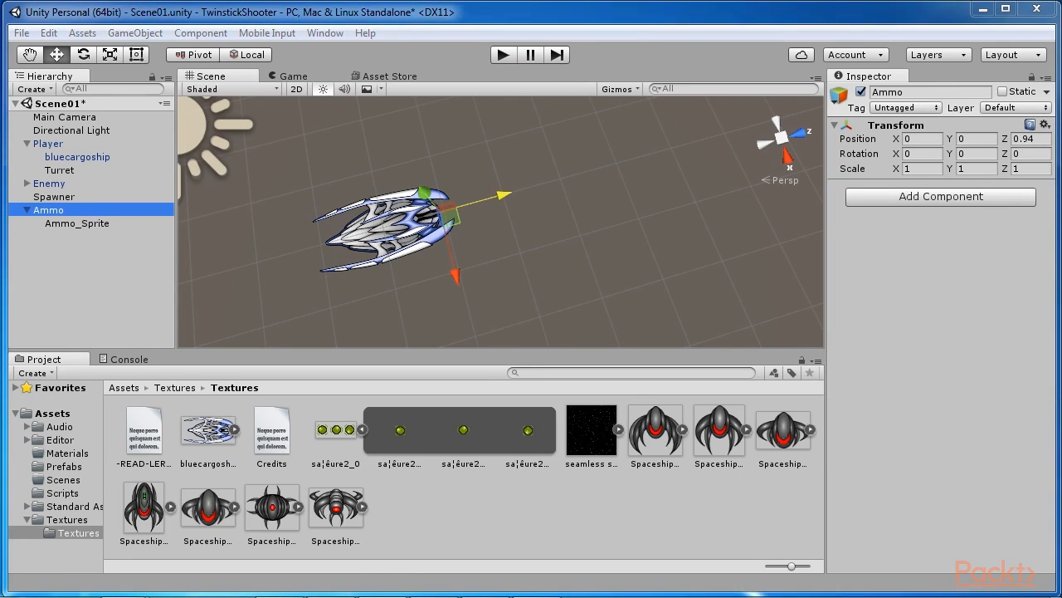
Attach the Mover script from Assets/Scripts to Ammo and set Max Speed to 7
left_click(62, 492)
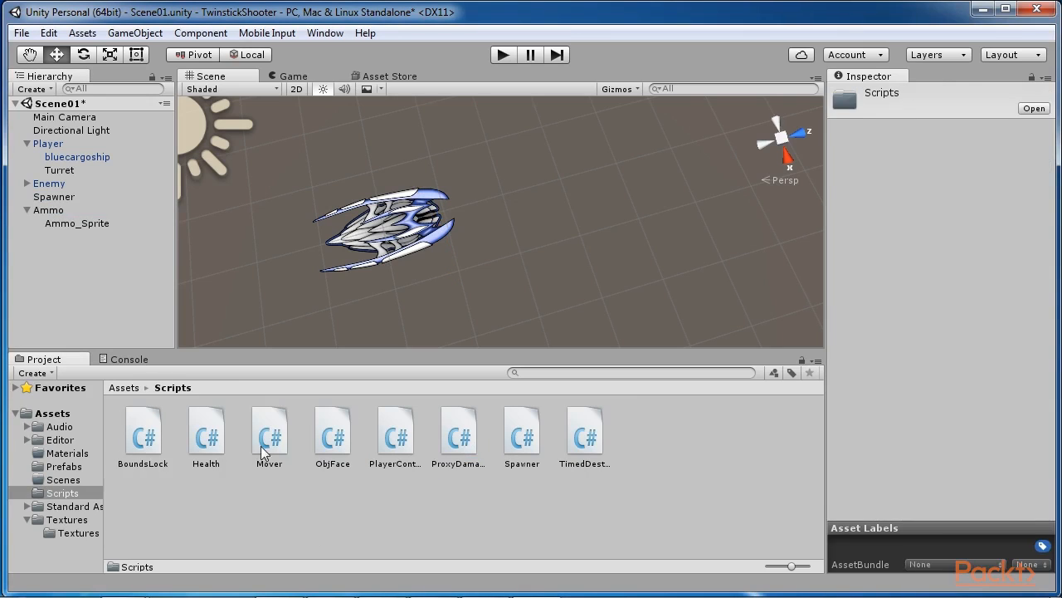
left_click(49, 210)
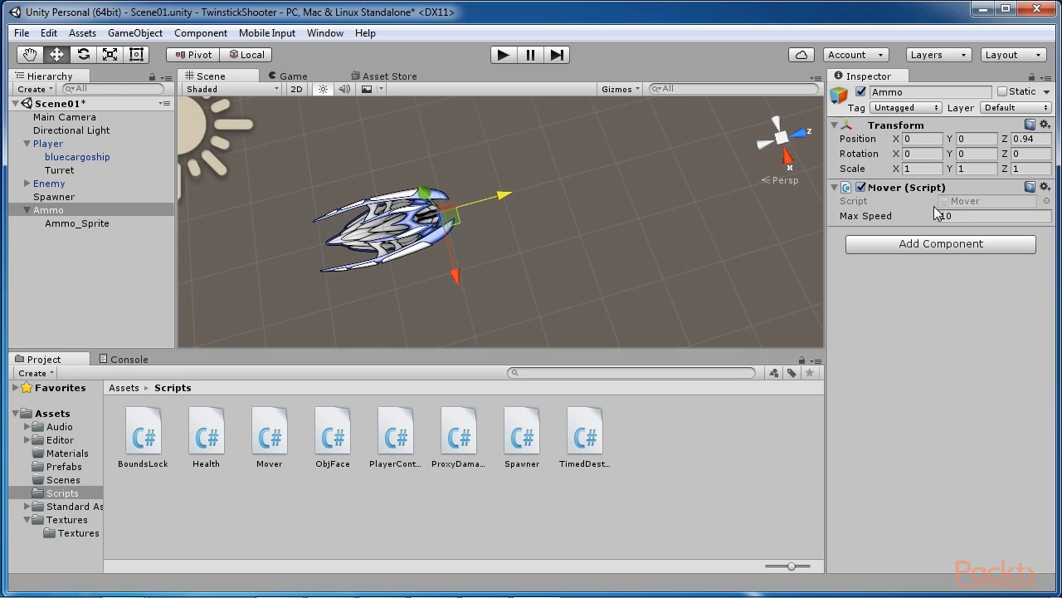
left_click(992, 216)
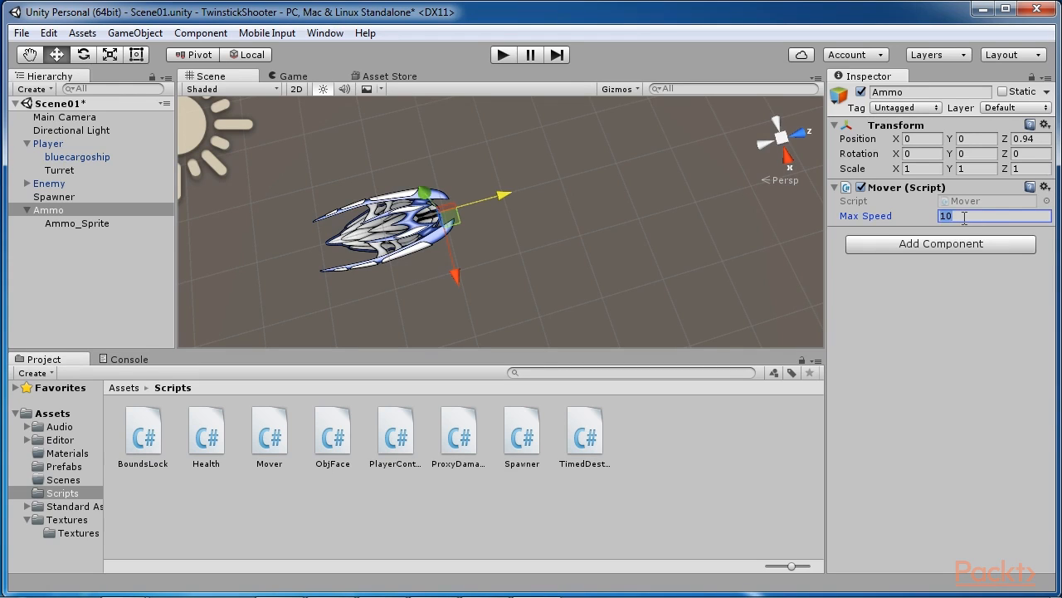
type("7")
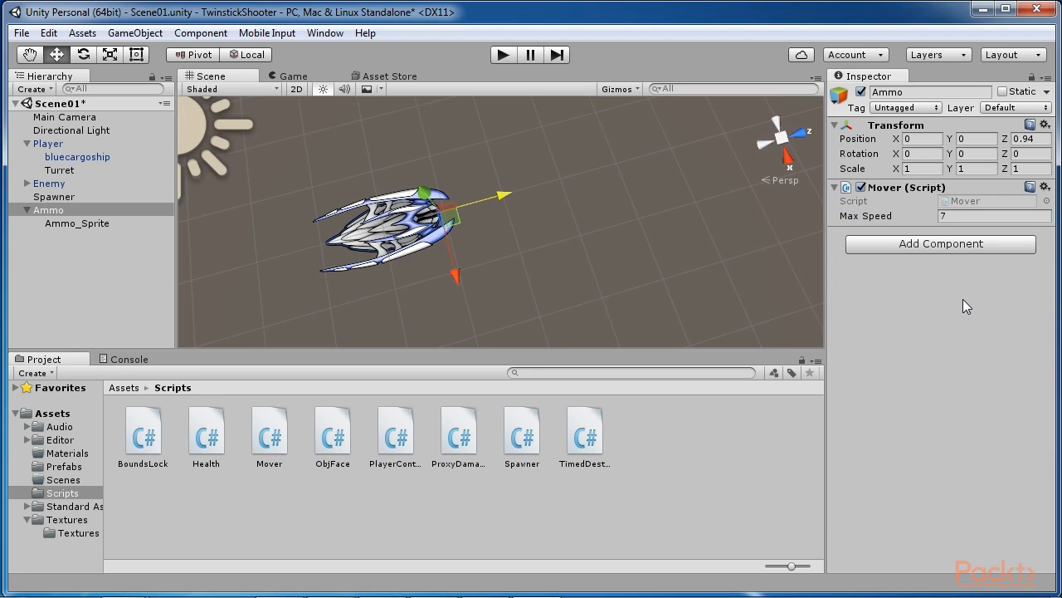
mouse_move(967, 254)
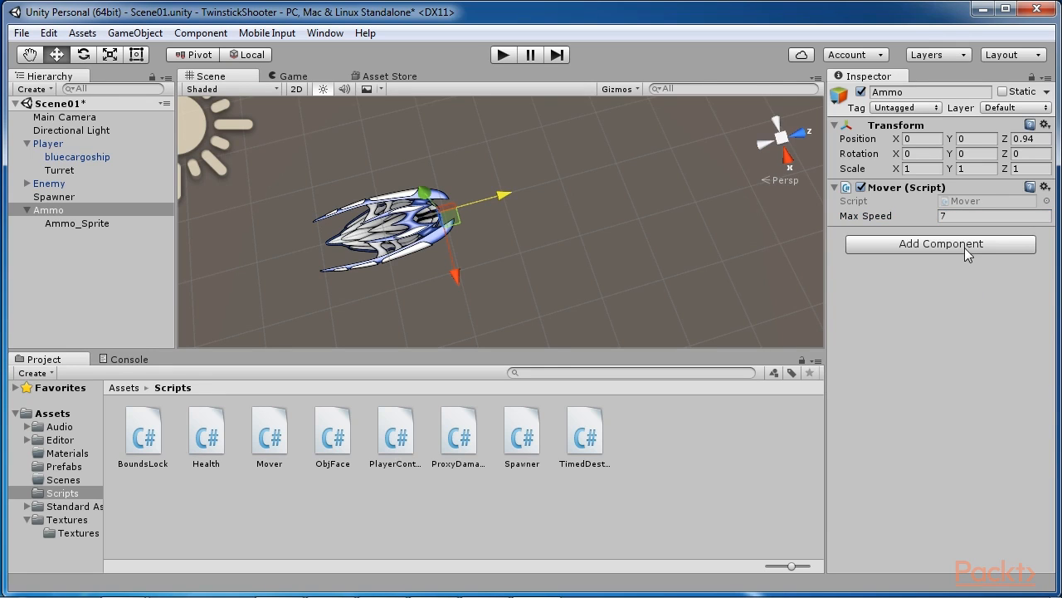
Add a Physics Box Collider component to the Ammo object
left_click(940, 243)
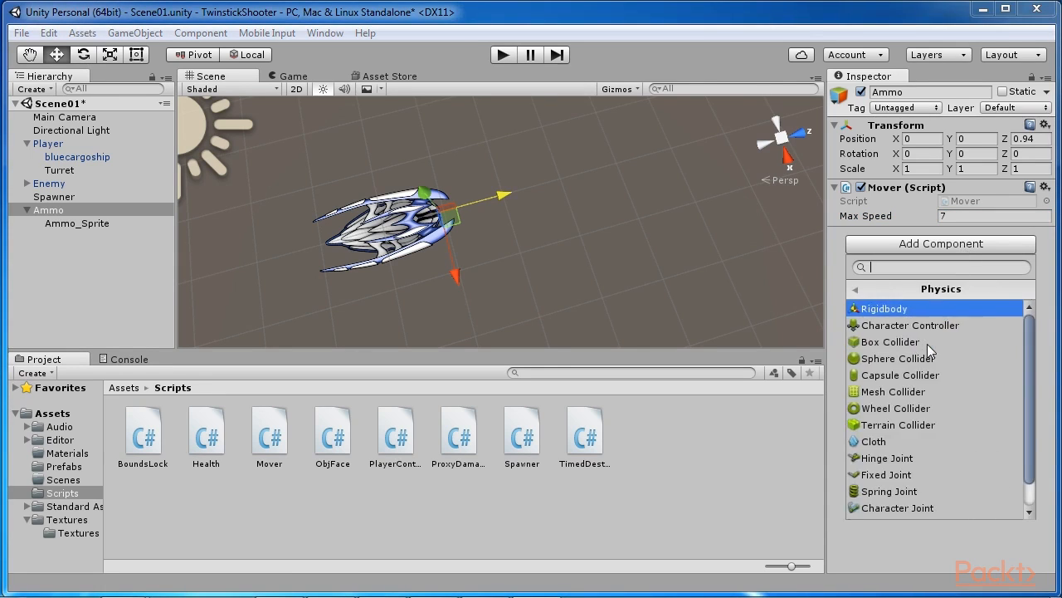
left_click(890, 325)
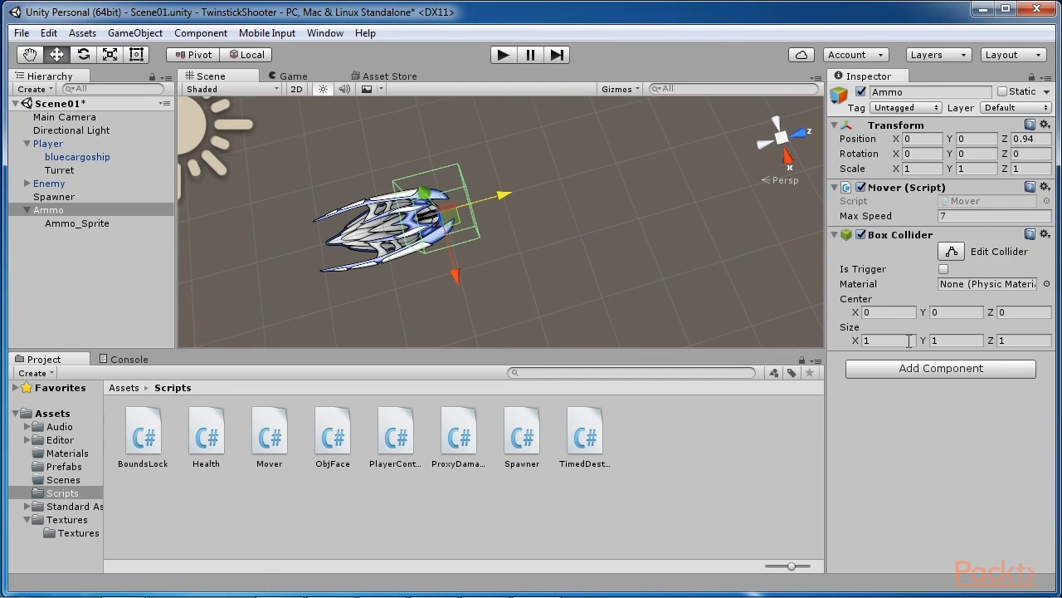
left_click(76, 223)
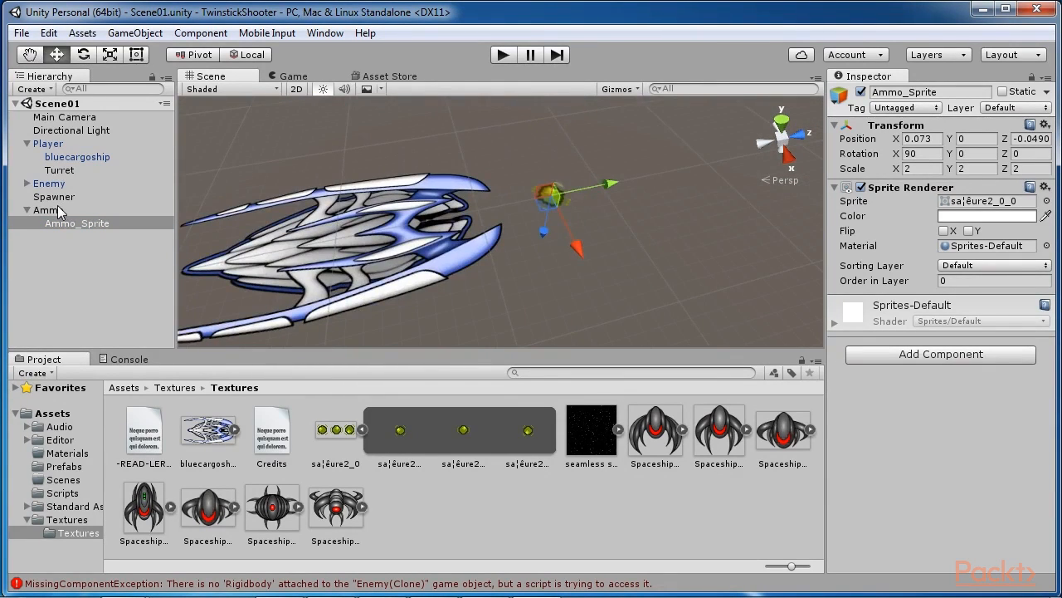
left_click(47, 209)
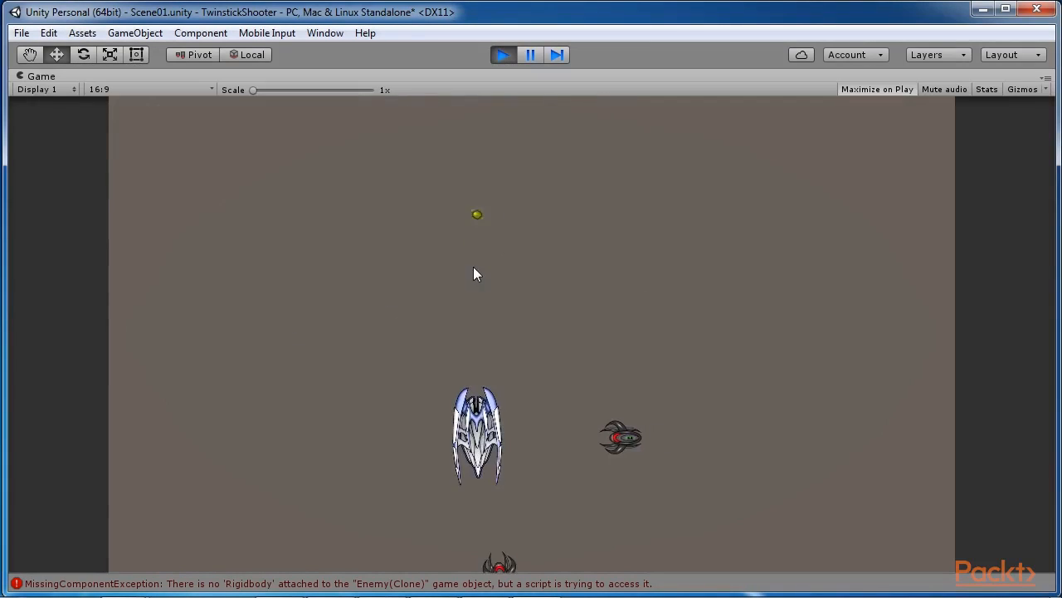
Test Ammo in play mode, then enter 7 as the Mover's Max Speed
left_click(503, 54)
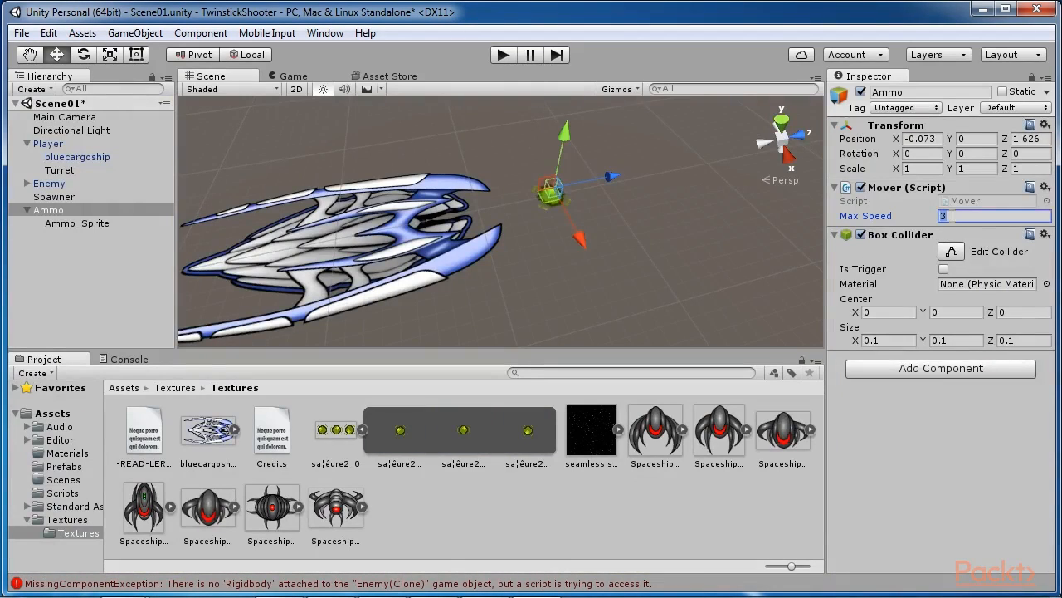
type("7")
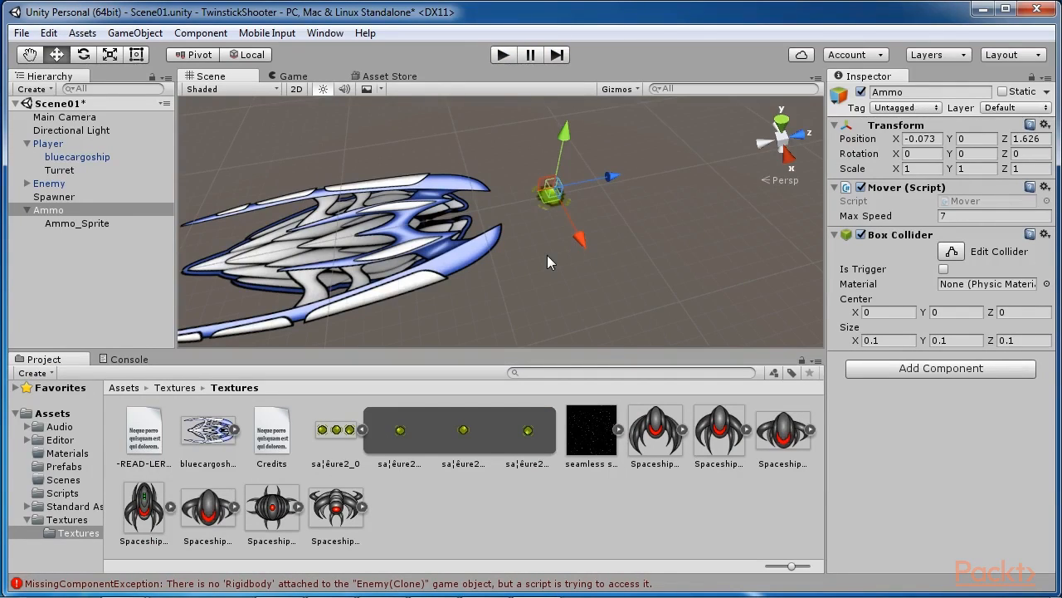
mouse_move(558, 218)
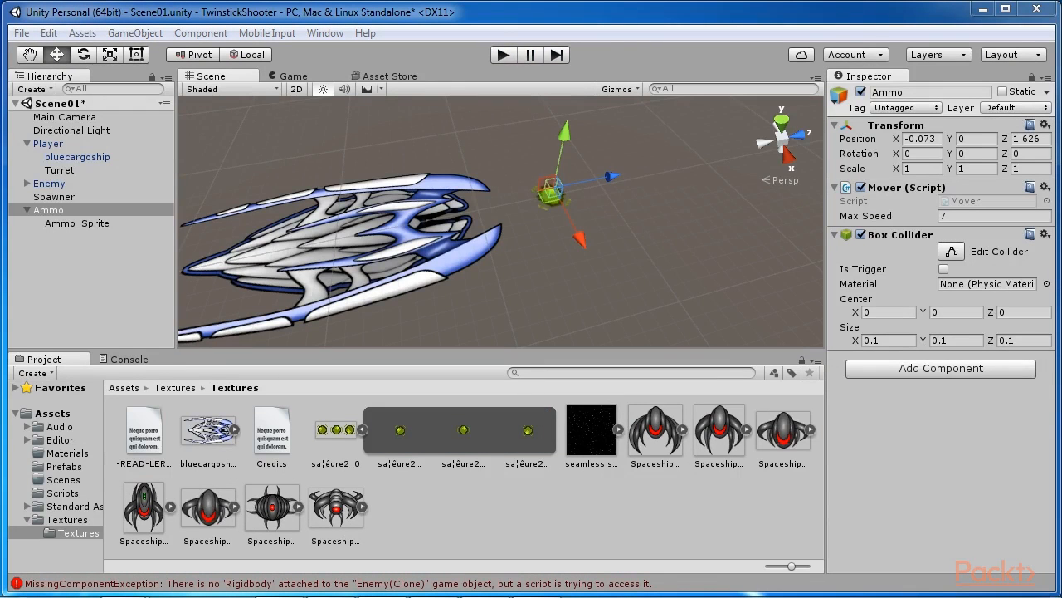
Add a Rigidbody to Ammo and uncheck Use Gravity
left_click(54, 197)
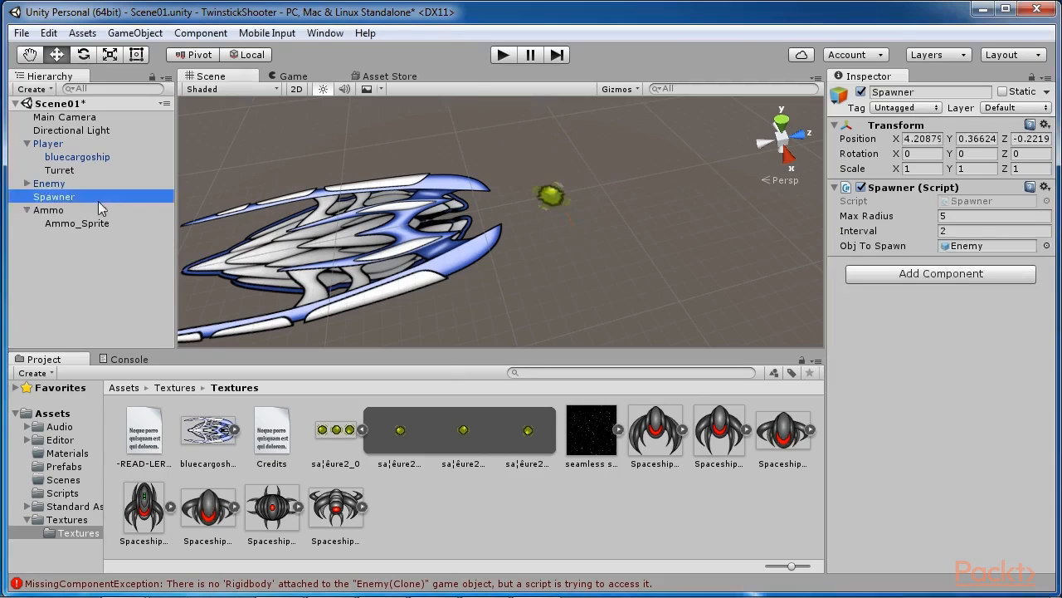
left_click(54, 209)
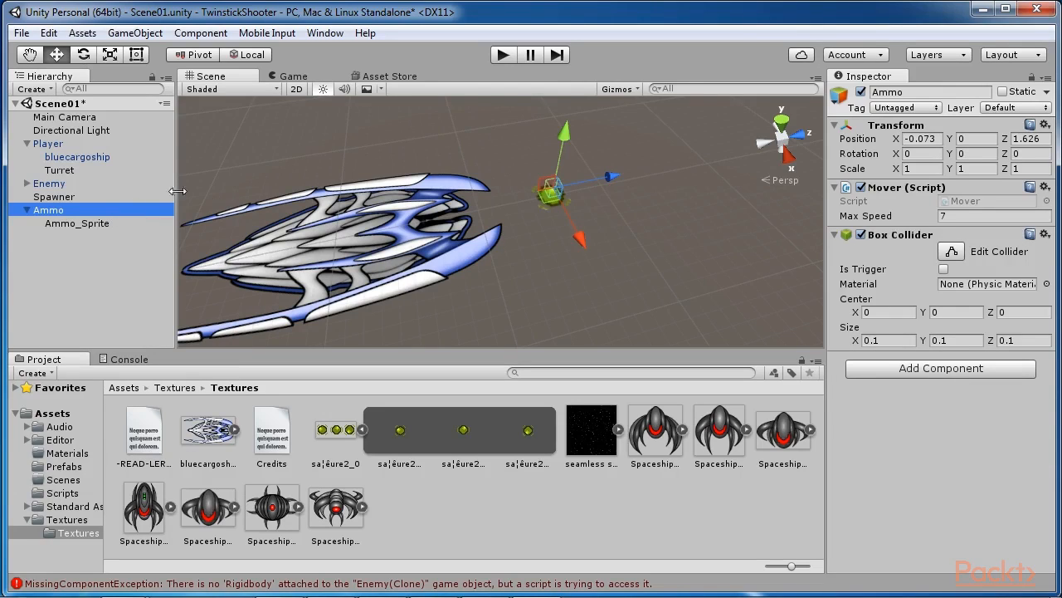
left_click(939, 368)
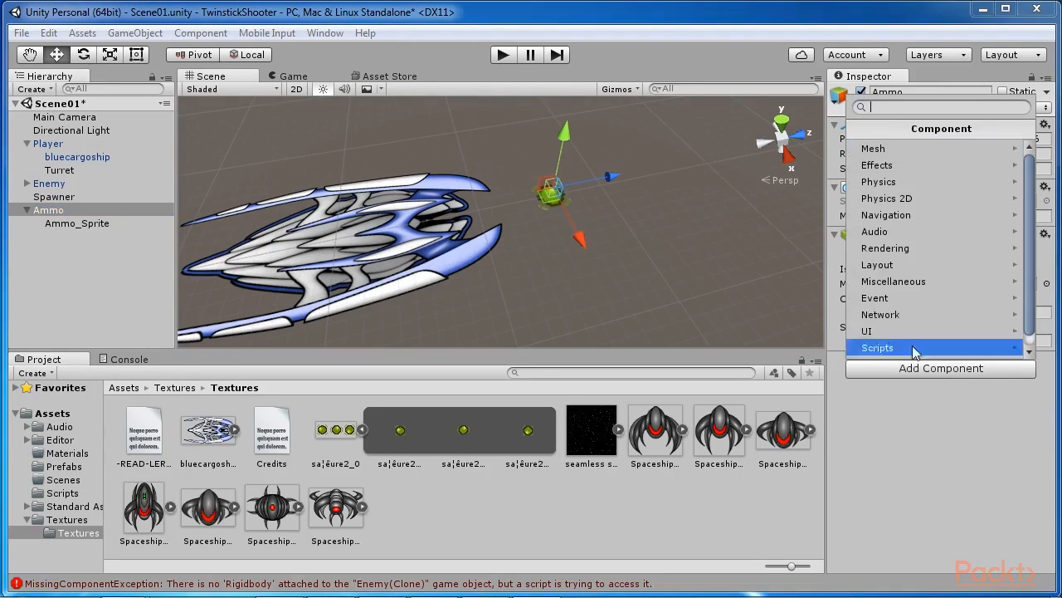
left_click(888, 181)
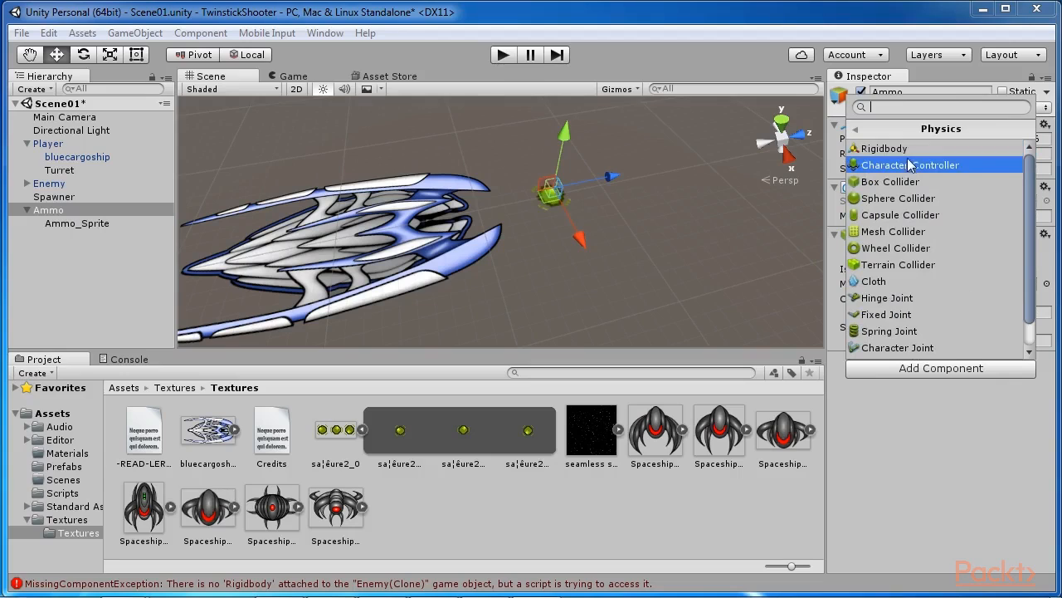
left_click(885, 148)
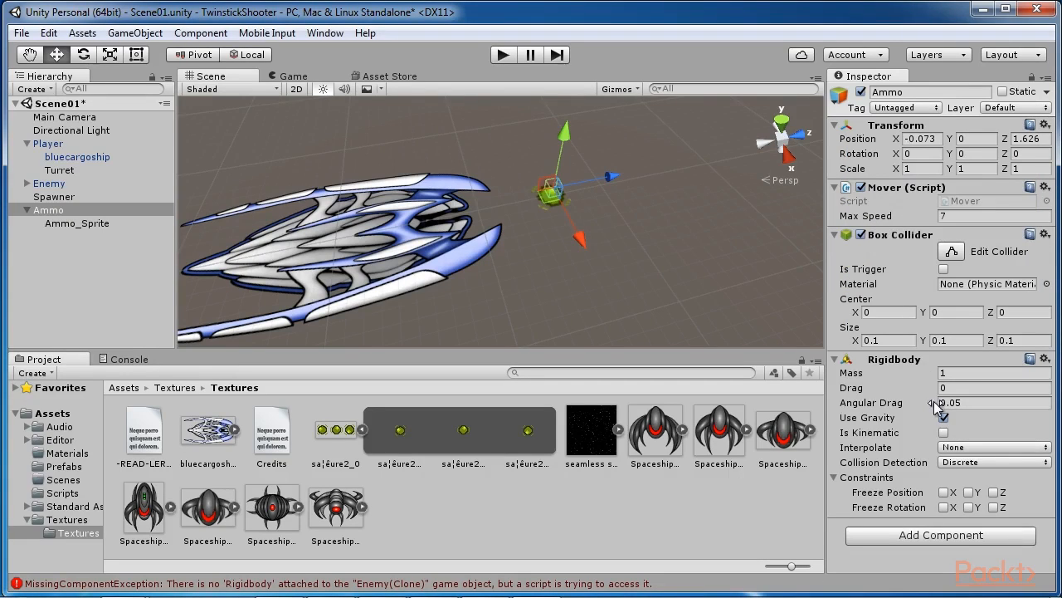
left_click(944, 418)
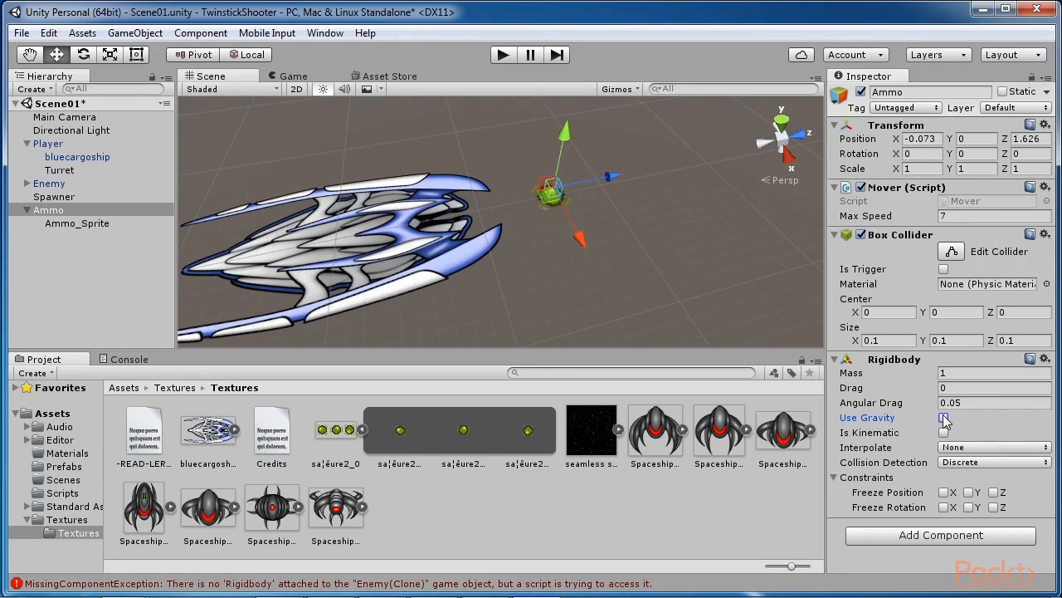
left_click(943, 417)
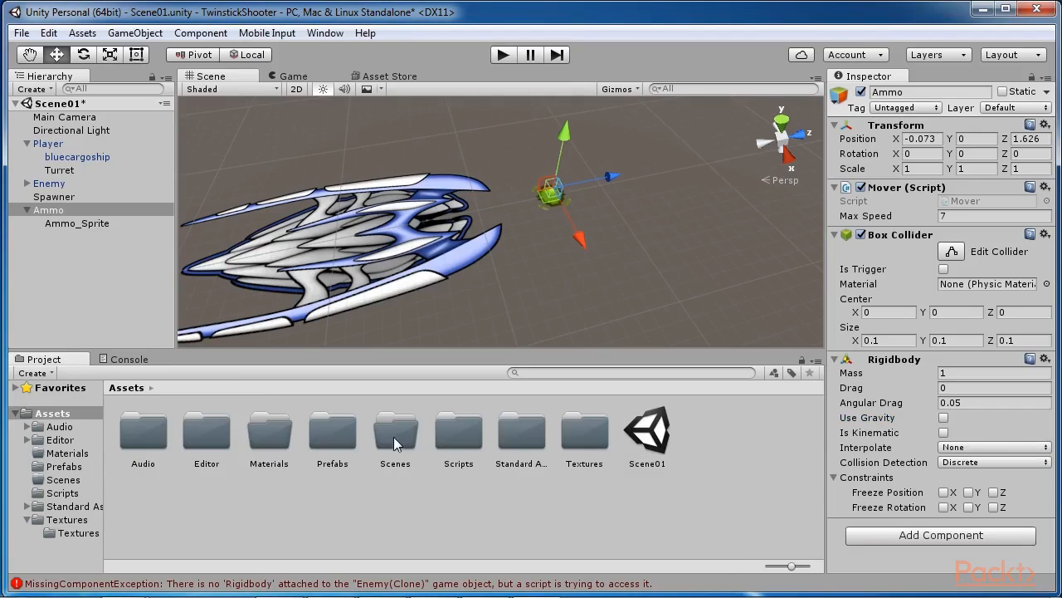
Create a C# script named Ammo in Scripts and open it in MonoDevelop
right_click(395, 444)
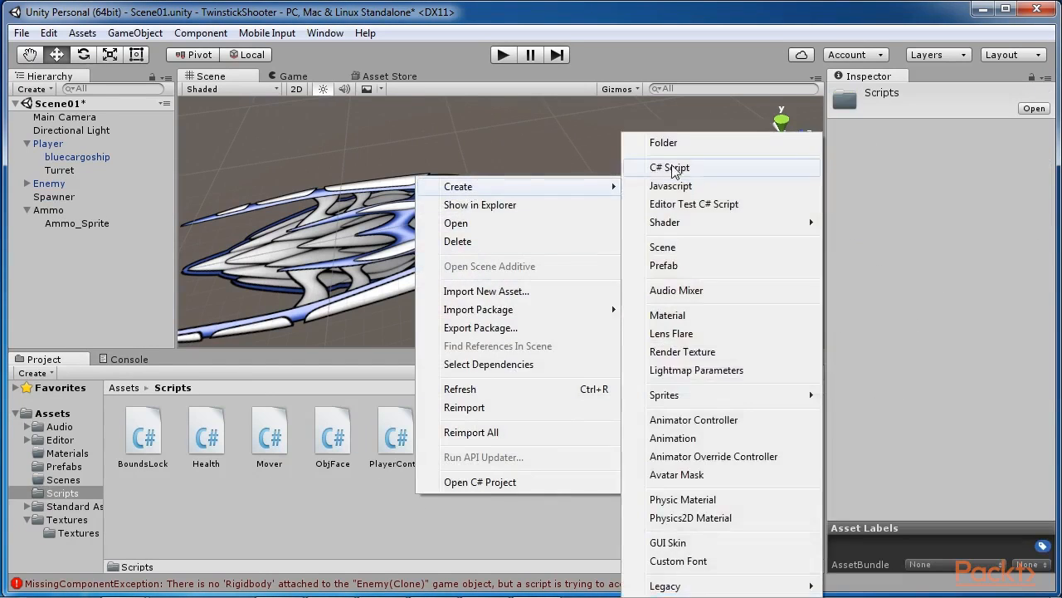
left_click(669, 167)
type("Ammo")
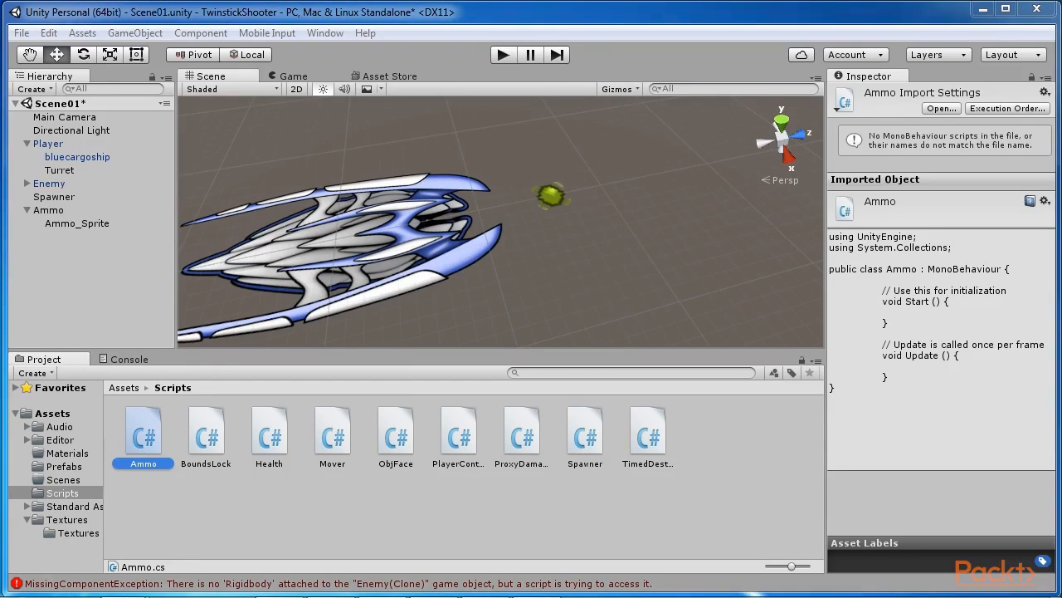
left_click(143, 435)
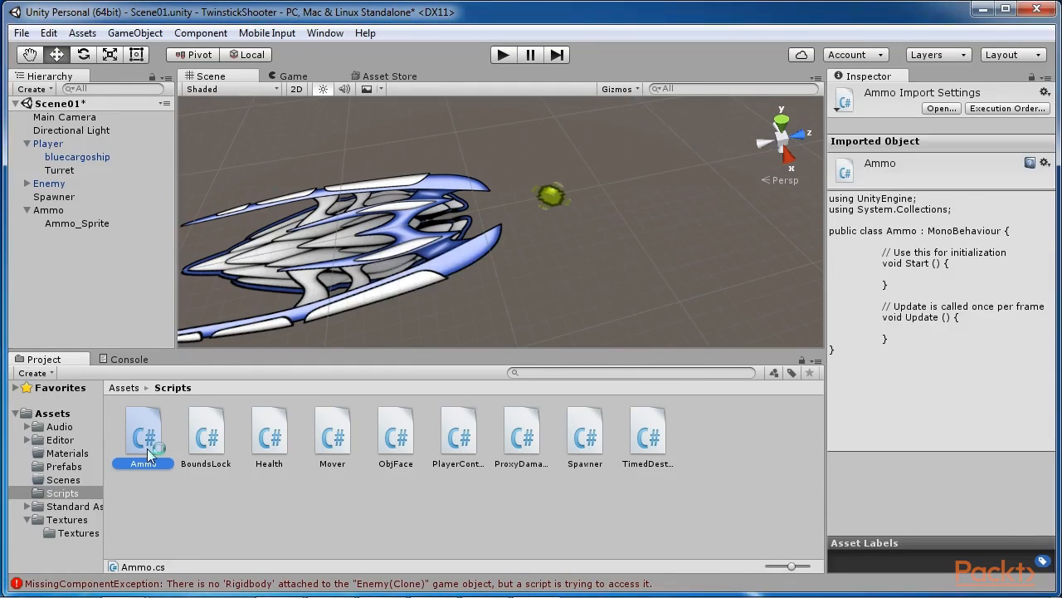
double_click(143, 431)
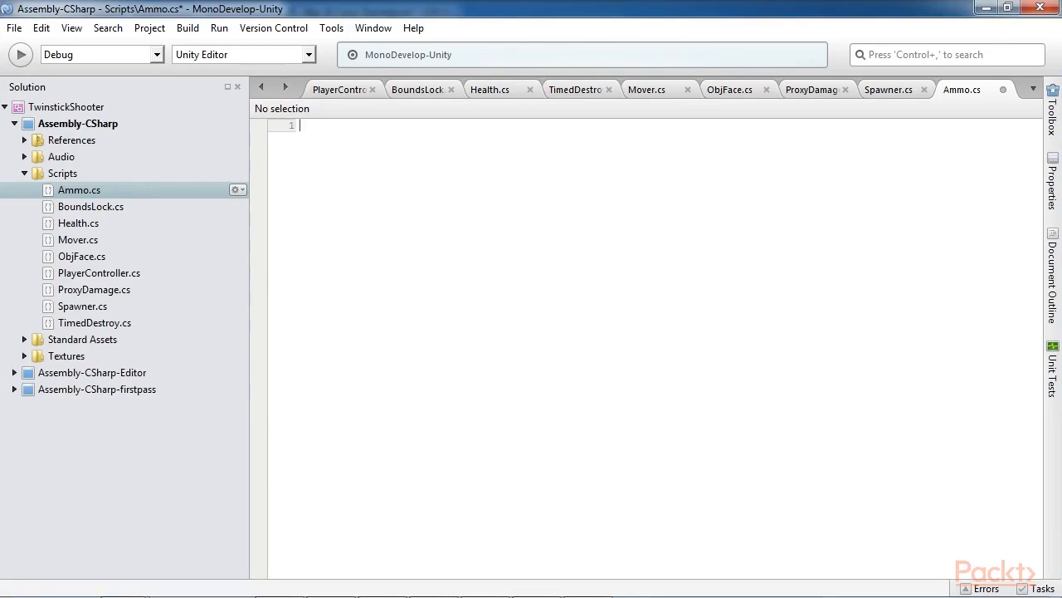
Write the damage, lifetime and OnTriggerEnter code in Ammo.cs, then save Ammo into Assets/Prefabs
left_click(962, 89)
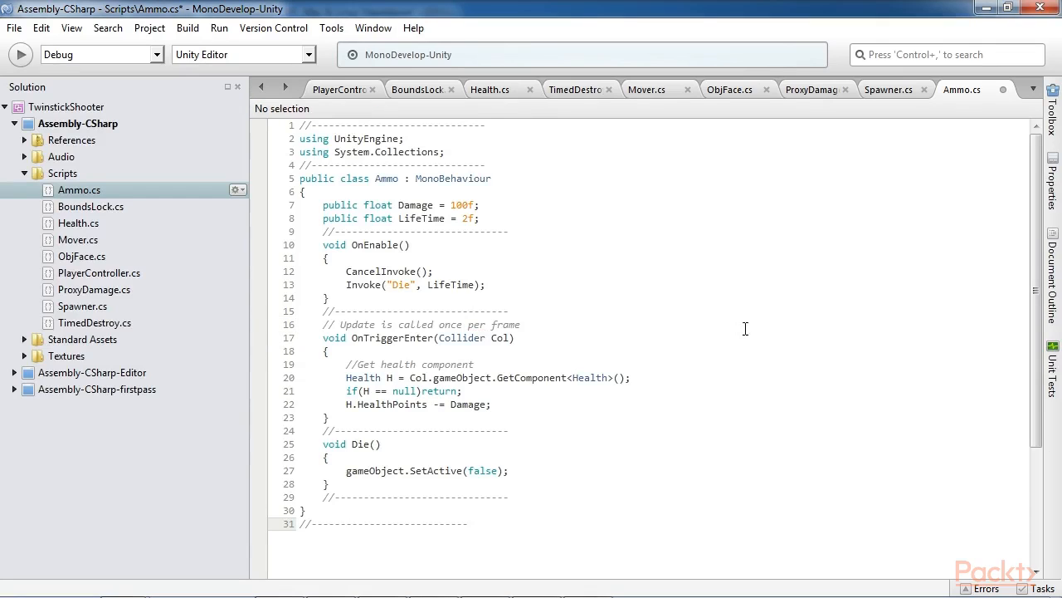
double_click(369, 178)
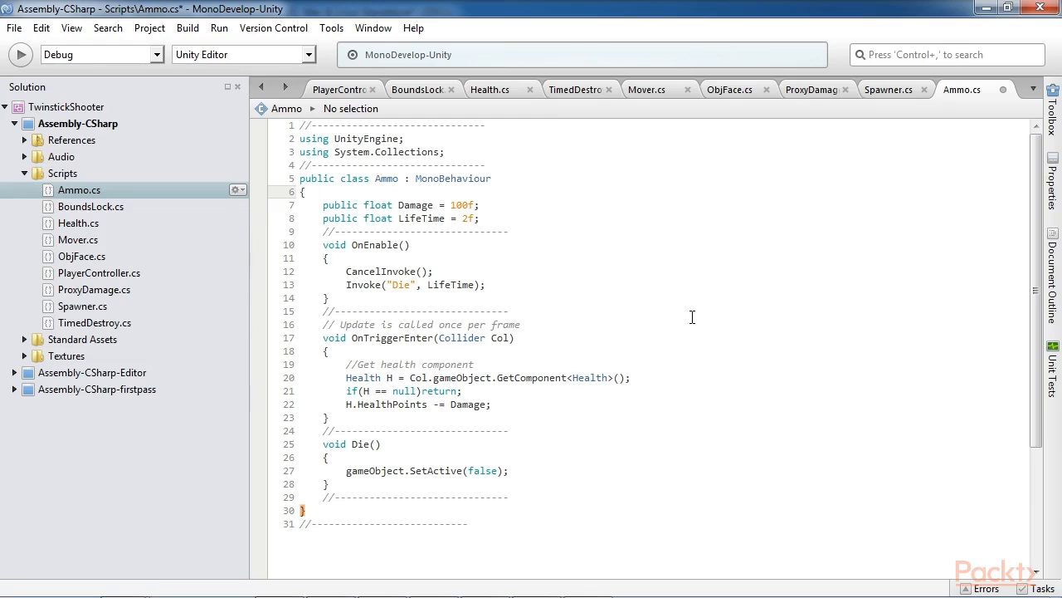
double_click(391, 338)
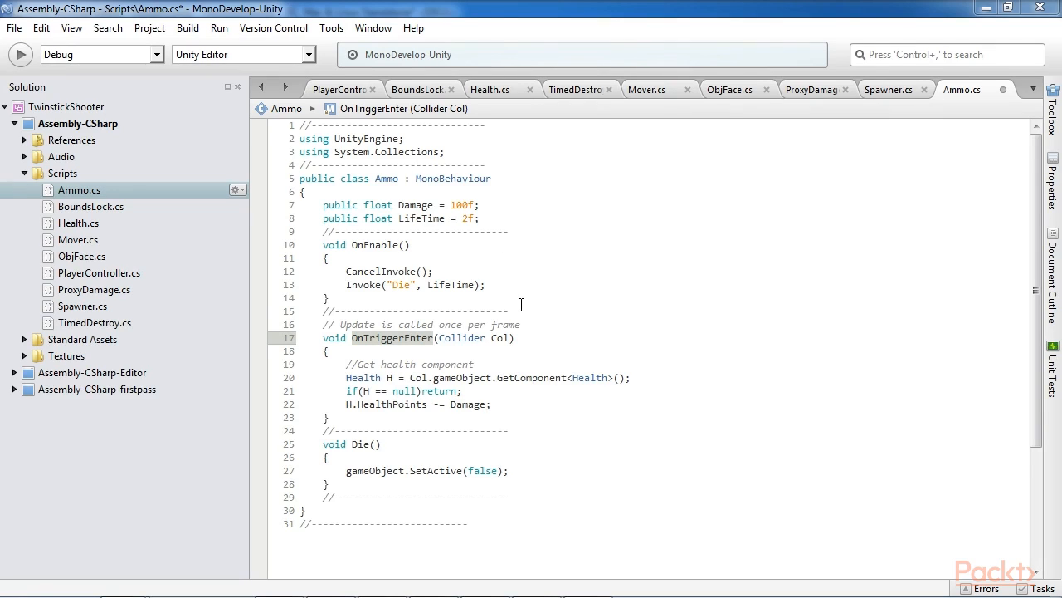
left_click(363, 285)
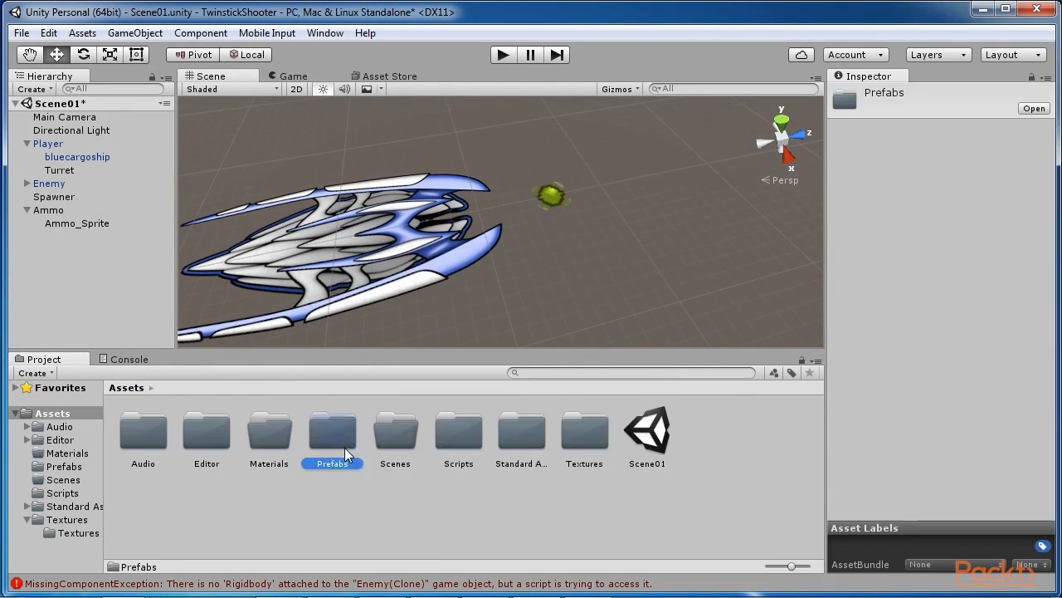
double_click(332, 432)
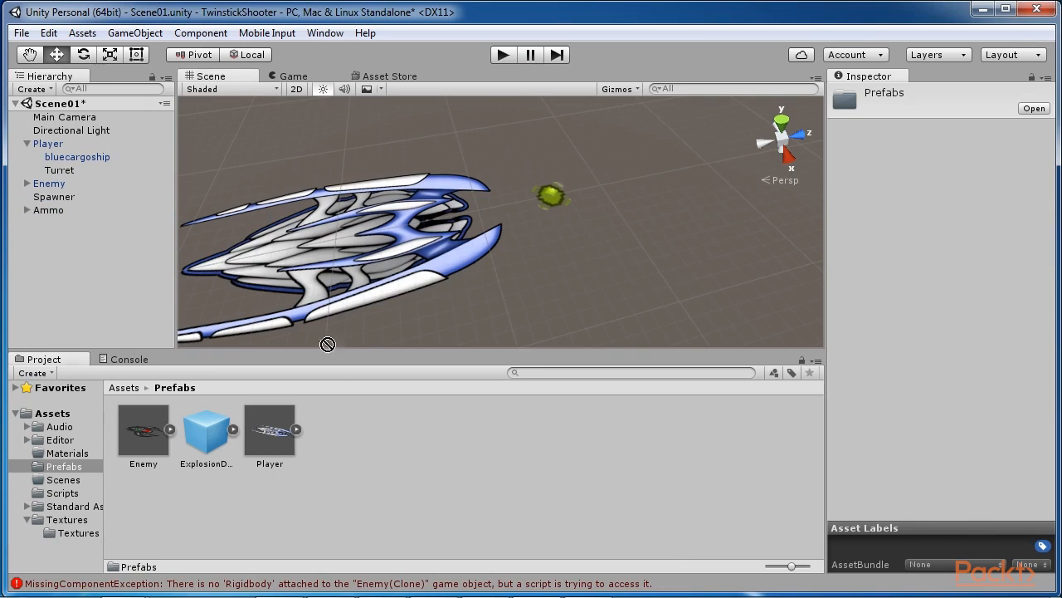
left_click(143, 430)
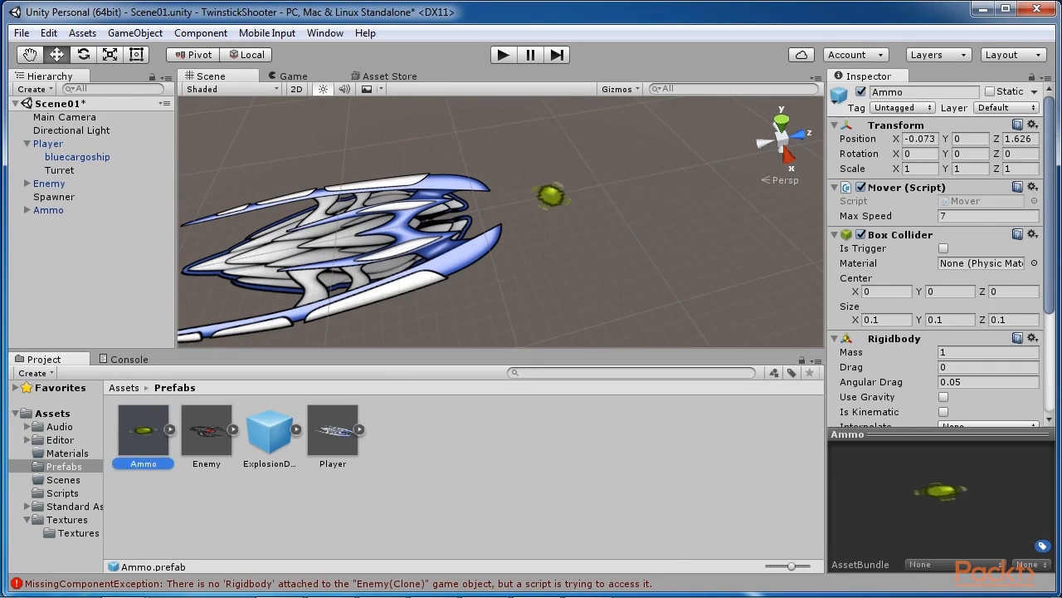